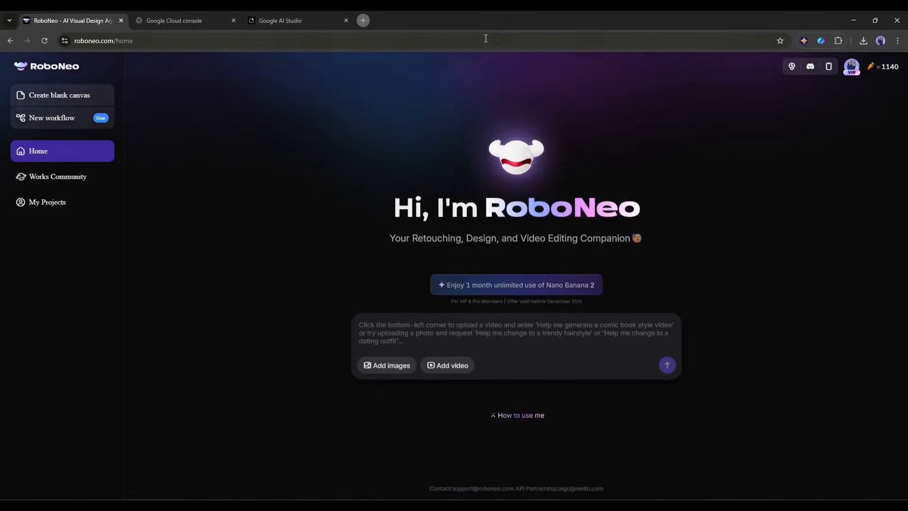
Submit a prompt for a minimalist Bean Dreams logo with a bean shape integrated into a crescent moon
text(Create a minimalist logo for a coffee subscription service called Bean Dreams. Use a Coffee)
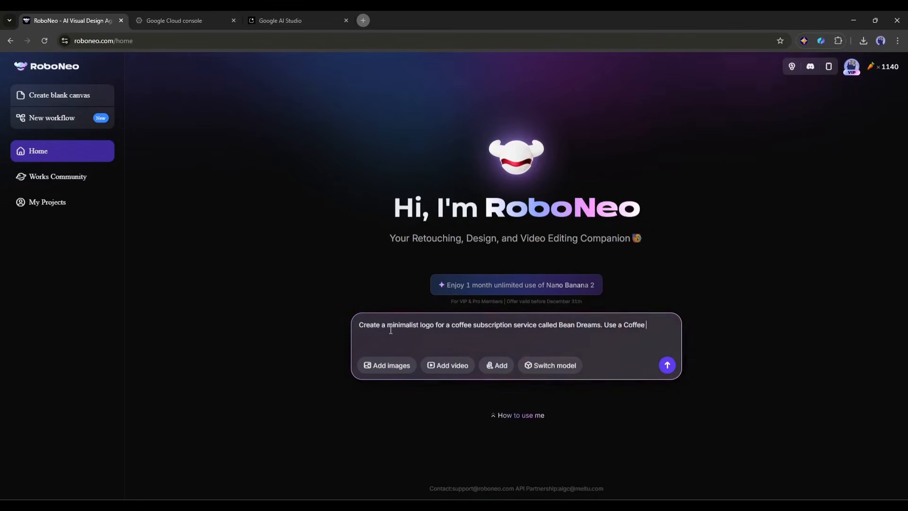
text(bean shape integrated)
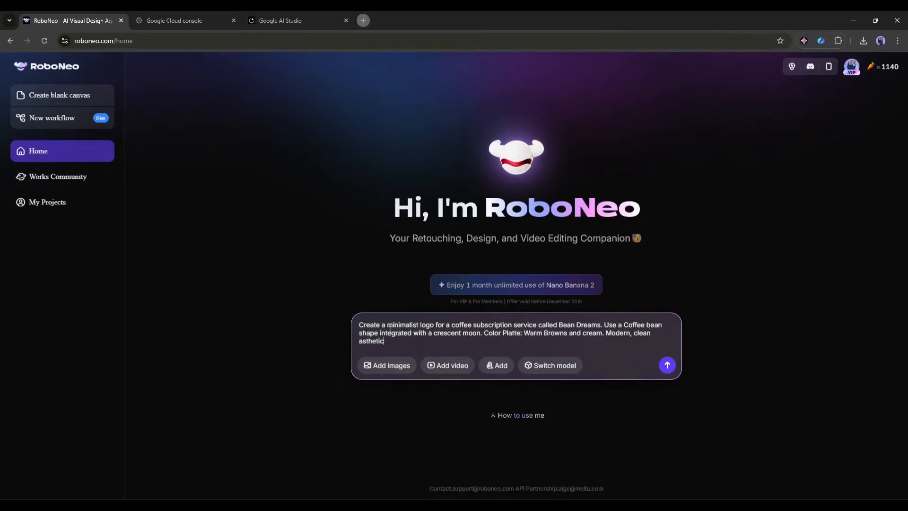
click(666, 365)
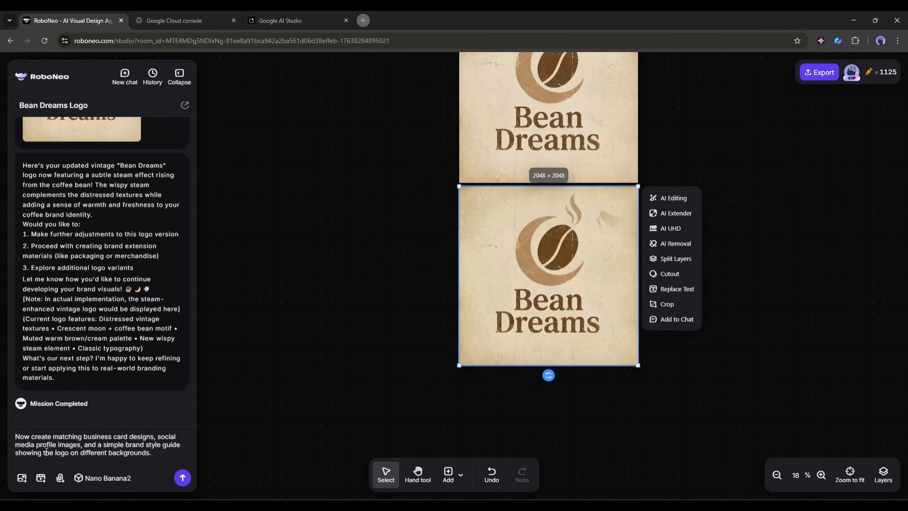
Send the request for business cards, social profile images and a style guide matching the steam-topped logo
click(182, 476)
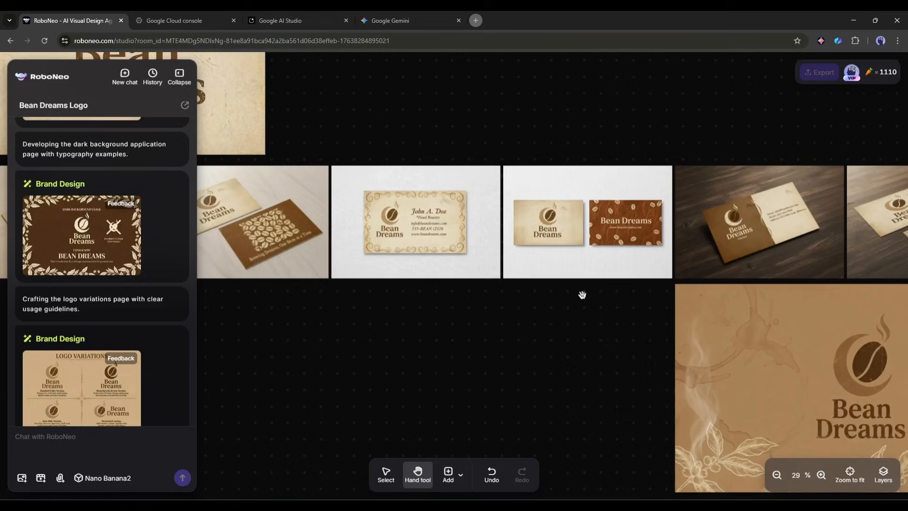
Pan across the generated Bean Dreams brand kit designs before heading back to Home
drag(581, 295, 838, 233)
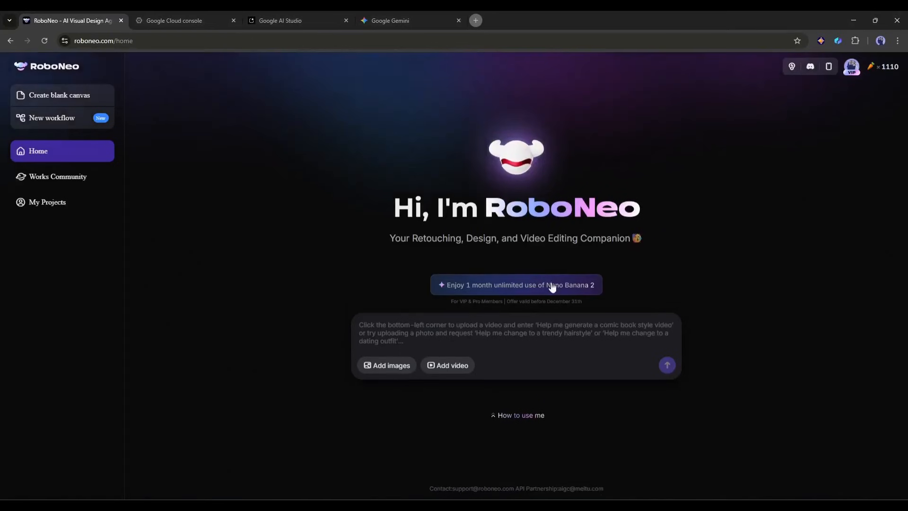
Submit the pasted prompt for a six-panel 30-second fitness app ad storyboard
click(510, 332)
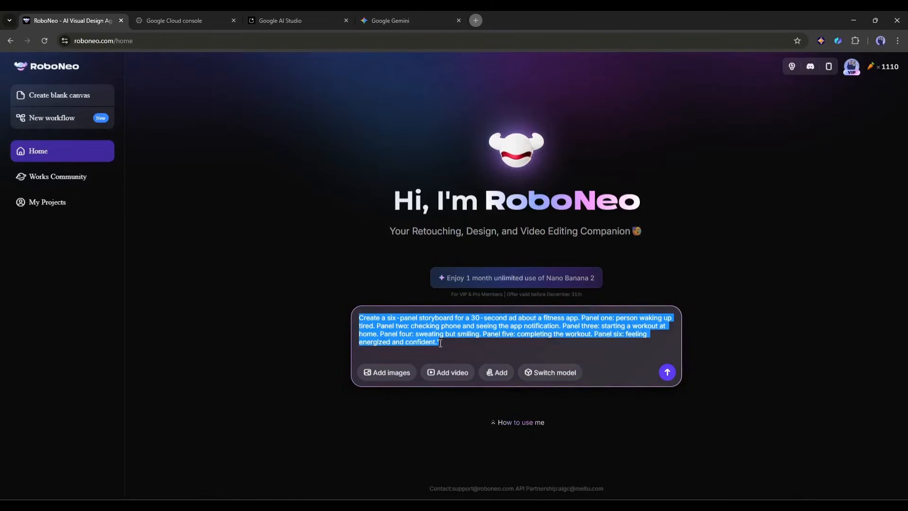
click(338, 368)
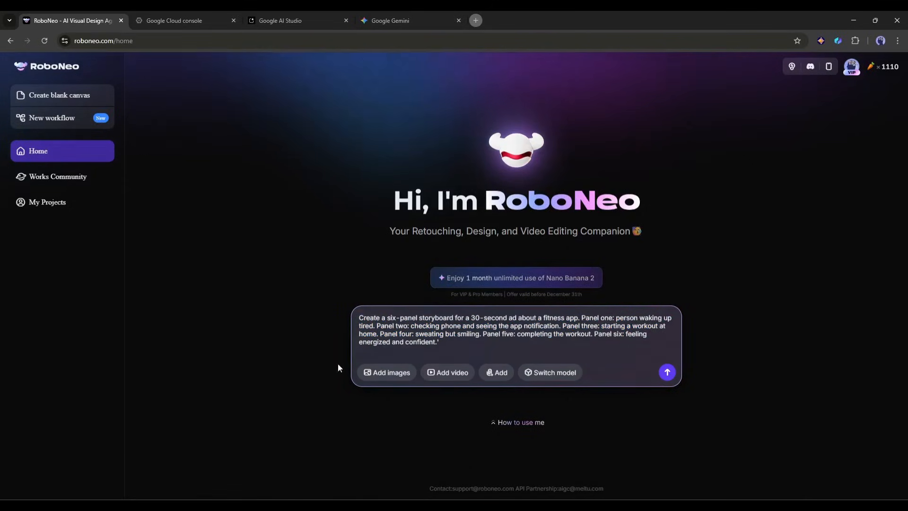
click(666, 373)
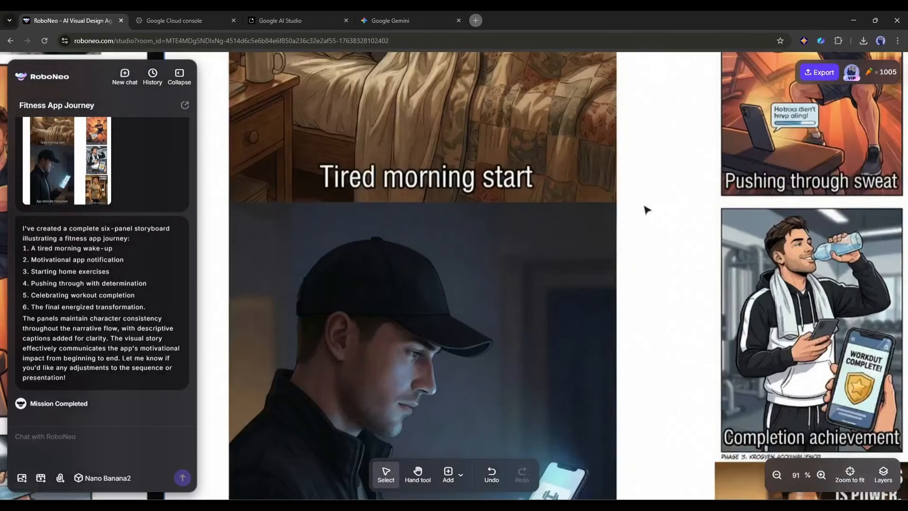
Request a yoga warrior pose in panel three and a glow around the person in panel six
click(777, 475)
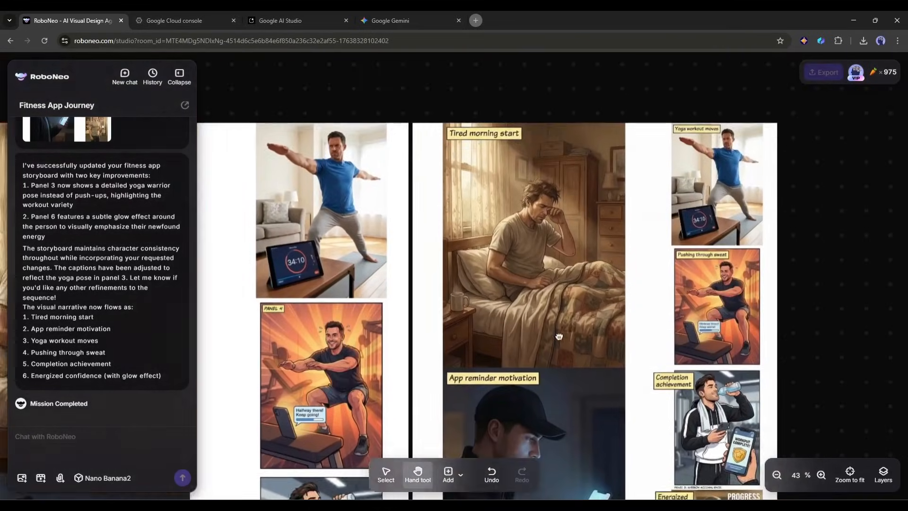
drag(559, 336, 489, 274)
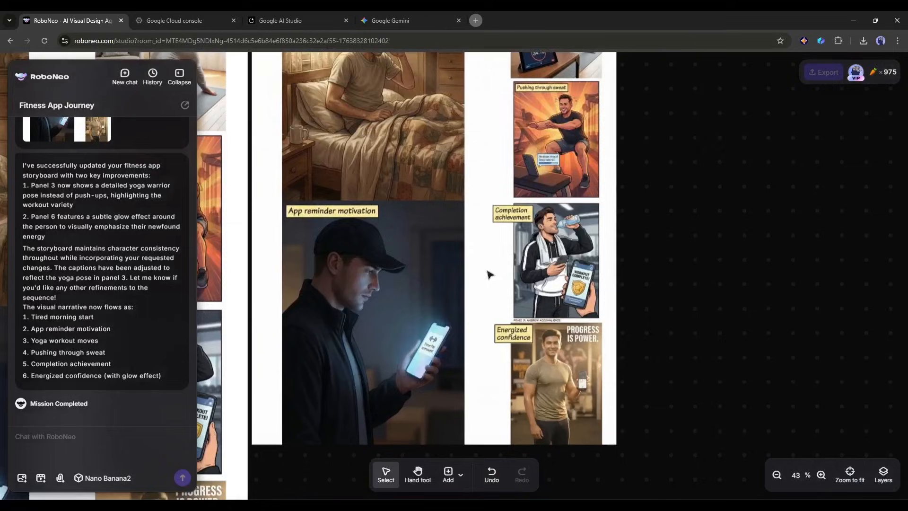